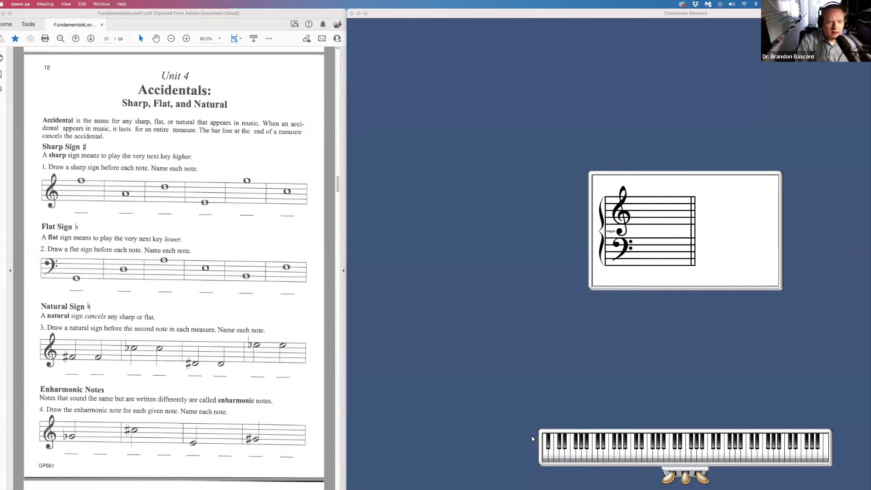
pyautogui.moveTo(72, 182)
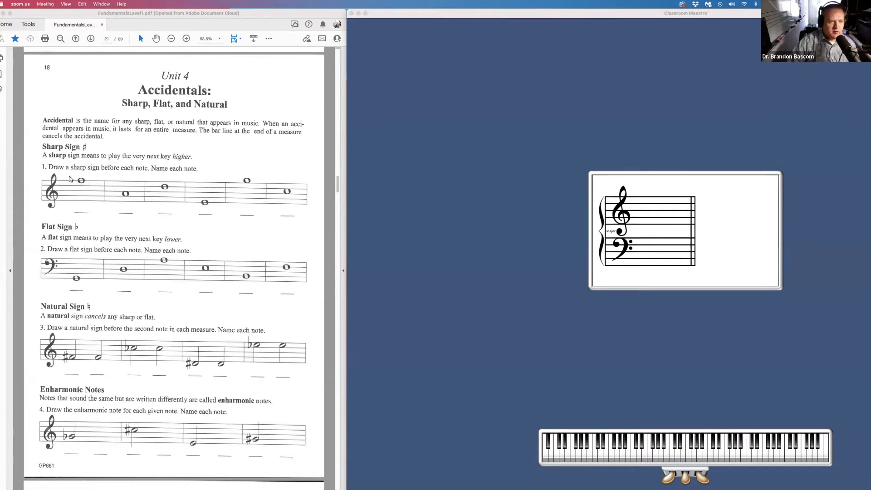
# Draw a red sharp before exercise 1's first note and write E beneath it
pyautogui.moveTo(69, 178); pyautogui.dragTo(74, 184)
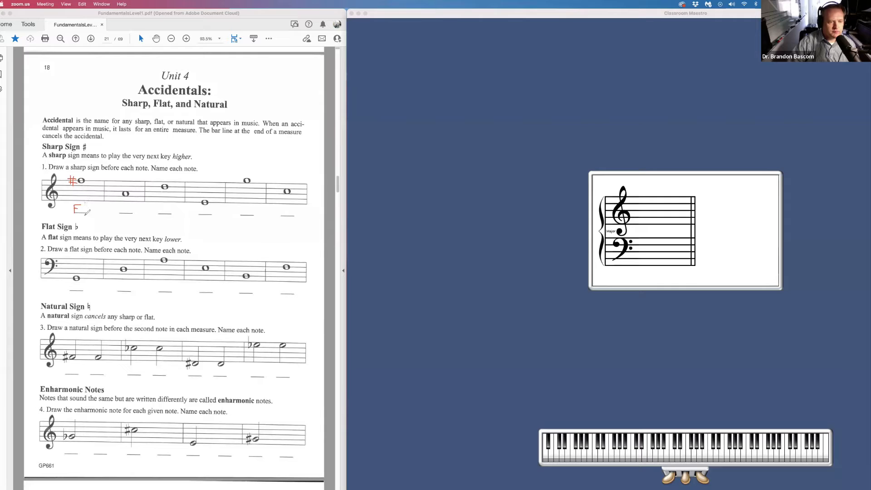
pyautogui.moveTo(83, 209); pyautogui.dragTo(89, 207)
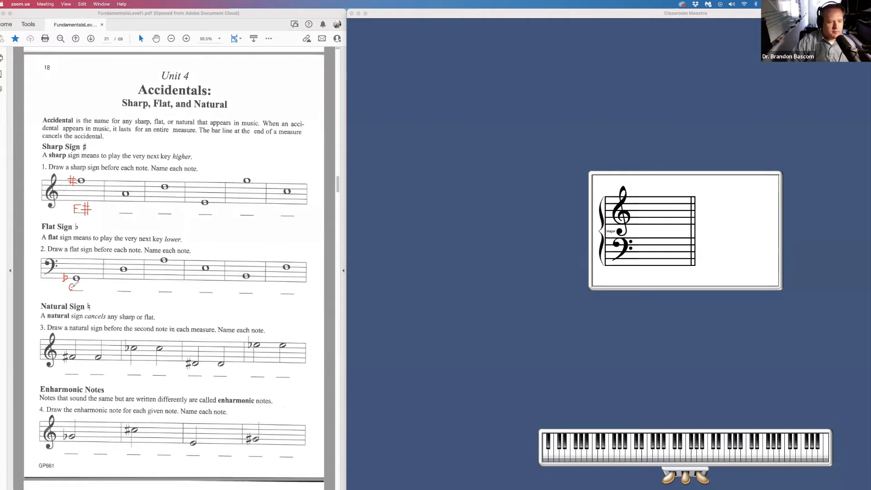
# Write the note name G under exercise 2's first flatted note
pyautogui.write('G')
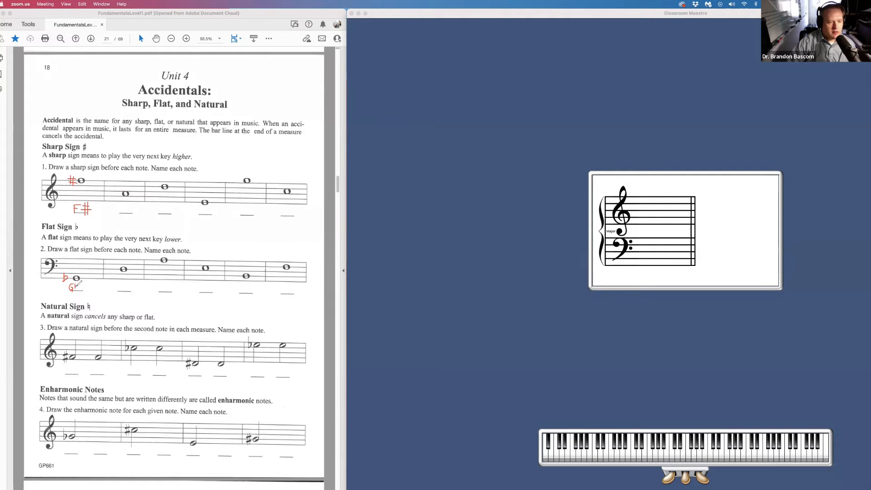